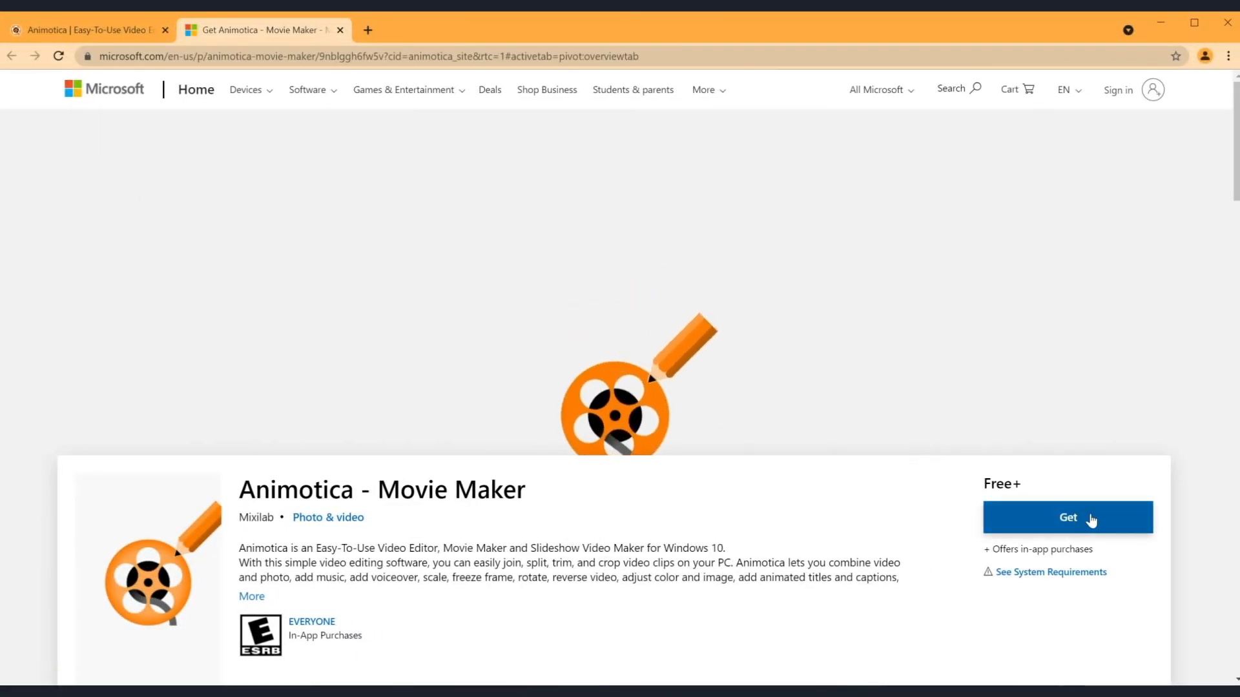
# - Launch the installed Animotica app via Get, Open Microsoft Store and Launch
pyautogui.click(1067, 516)
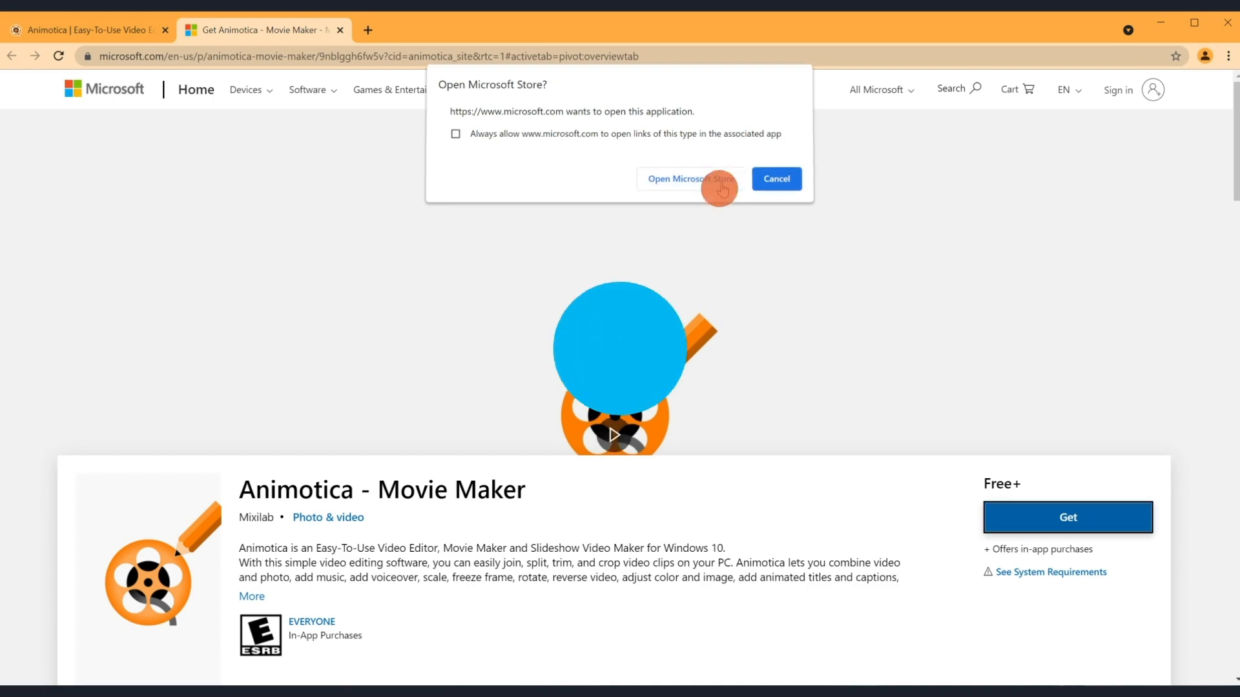
pyautogui.click(690, 178)
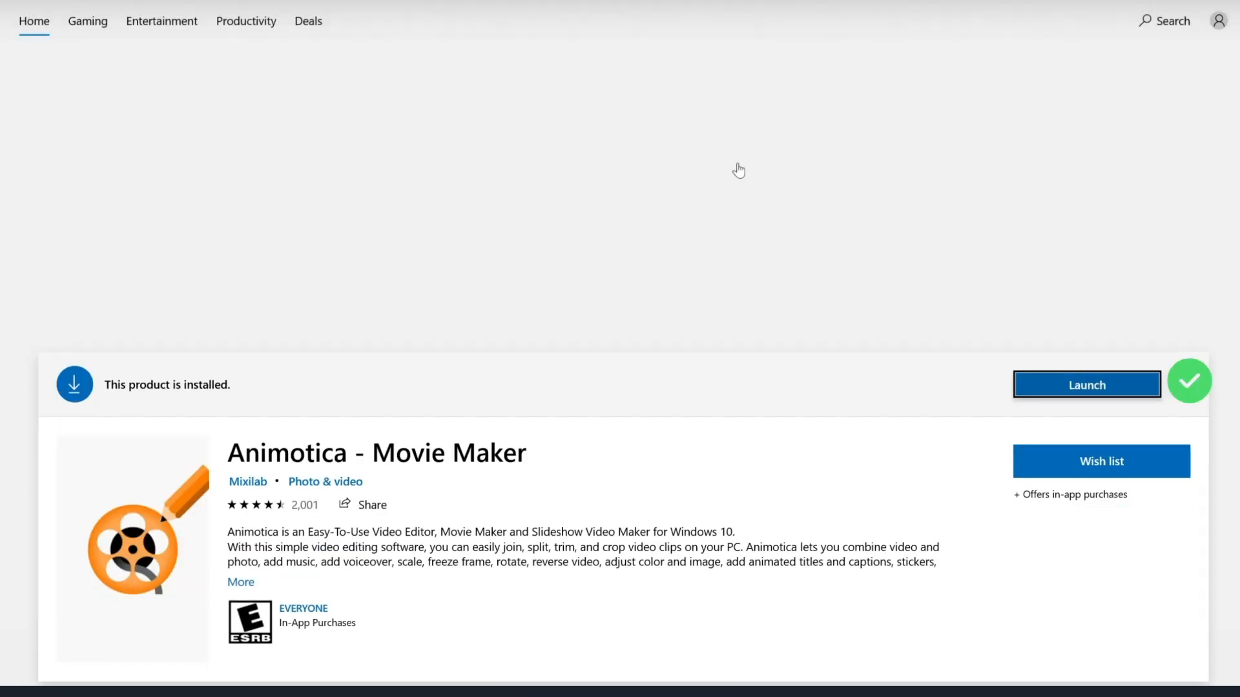
pyautogui.click(1086, 385)
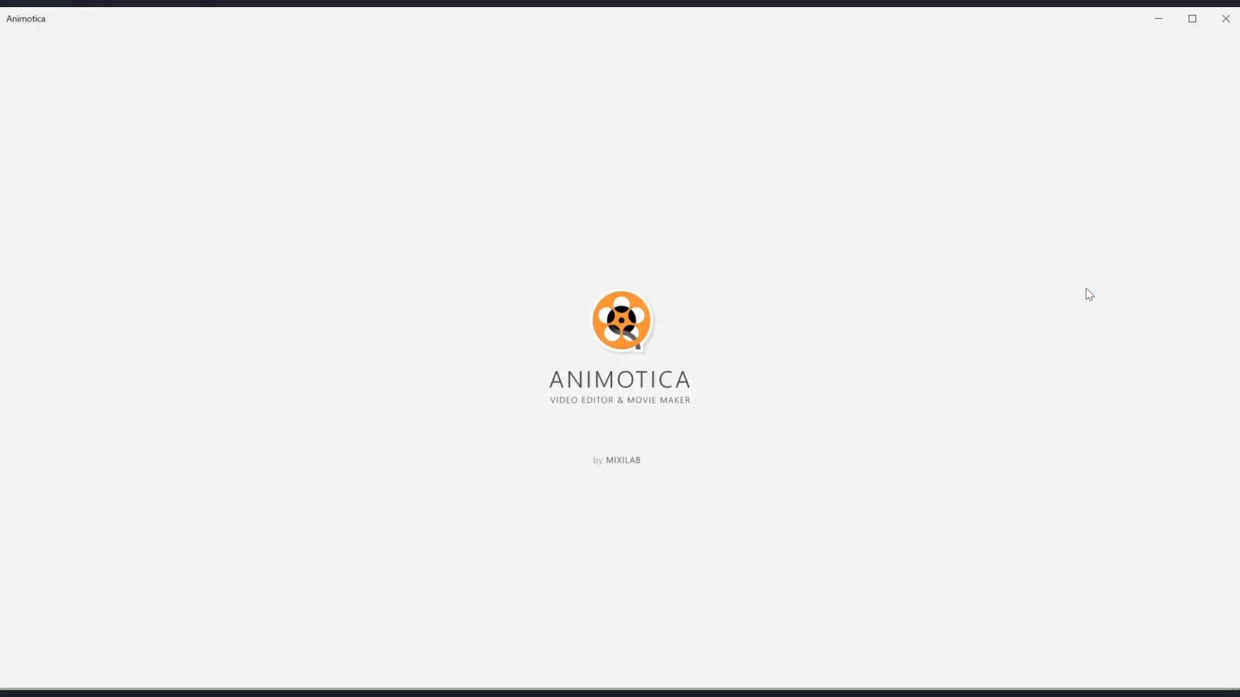
pyautogui.moveTo(1082, 293)
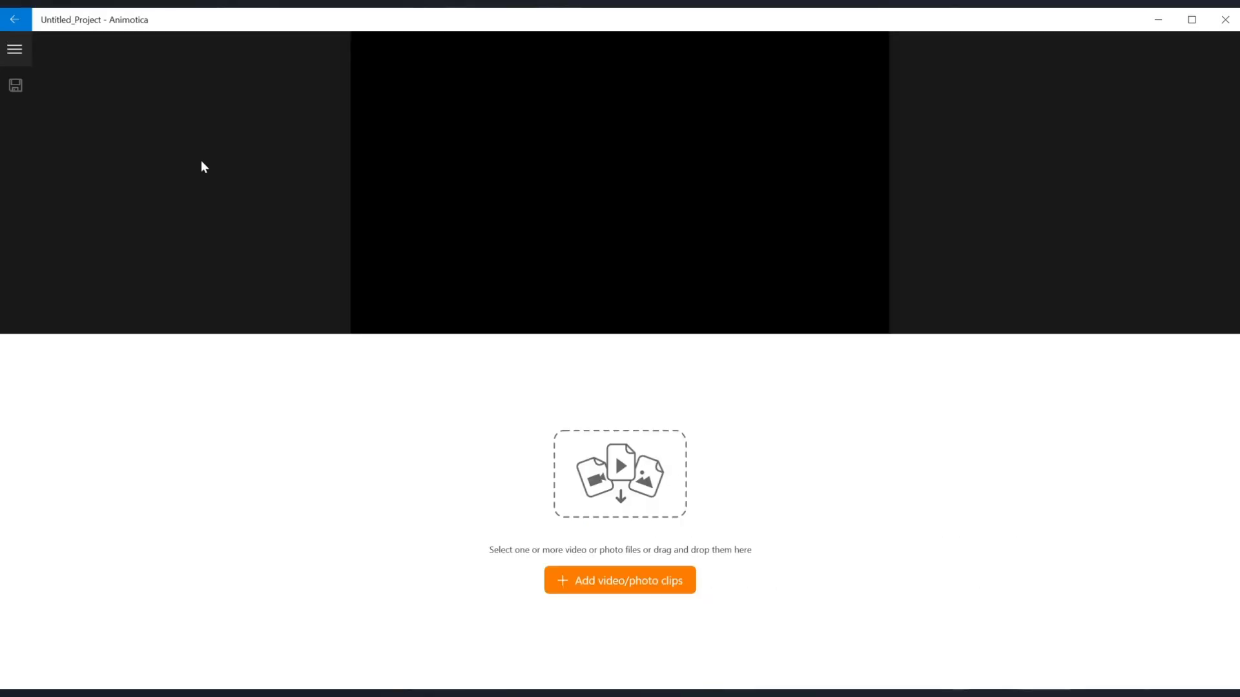
pyautogui.moveTo(647, 594)
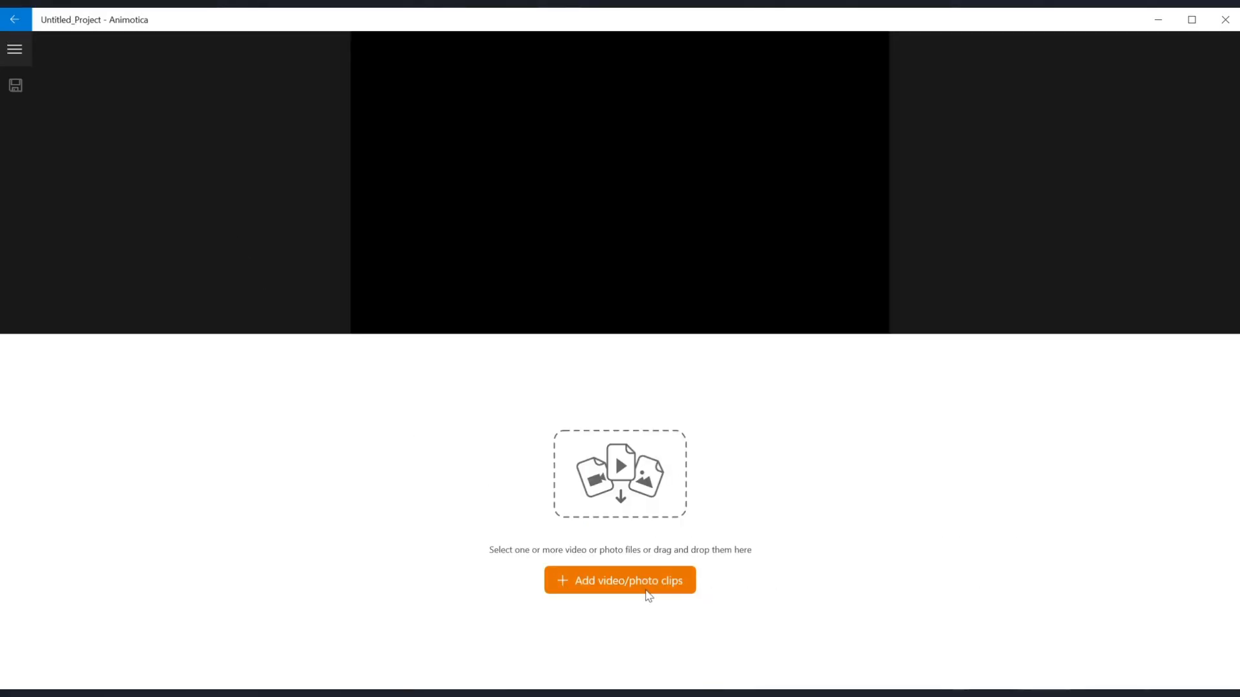
# - Import the aerial road video as the first clip of a new project
pyautogui.click(618, 580)
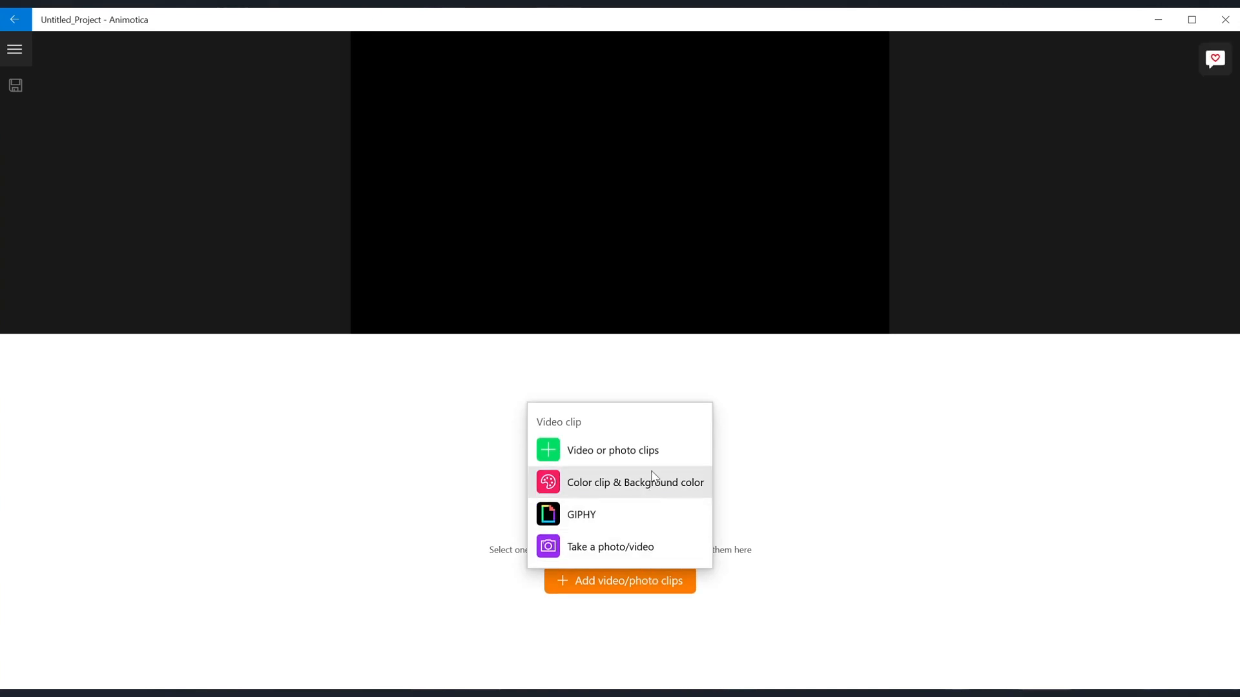
pyautogui.click(612, 449)
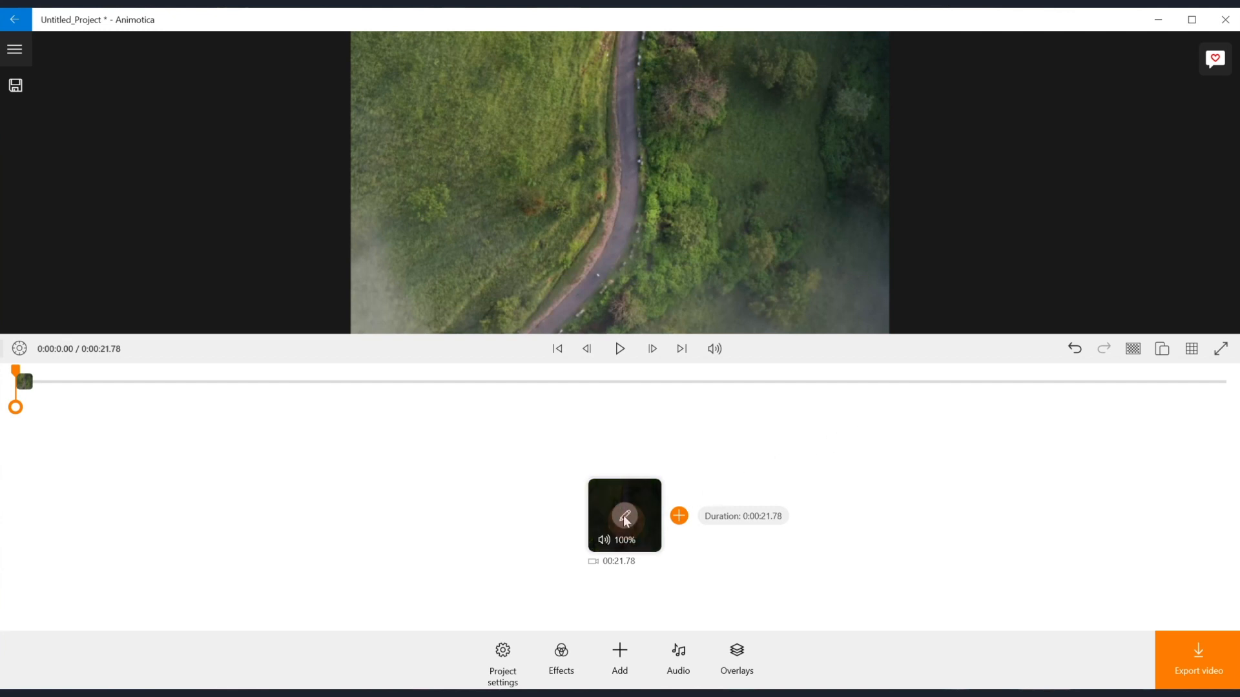
# - Give the selected road clip a short fade in from black and preview playback
pyautogui.click(624, 515)
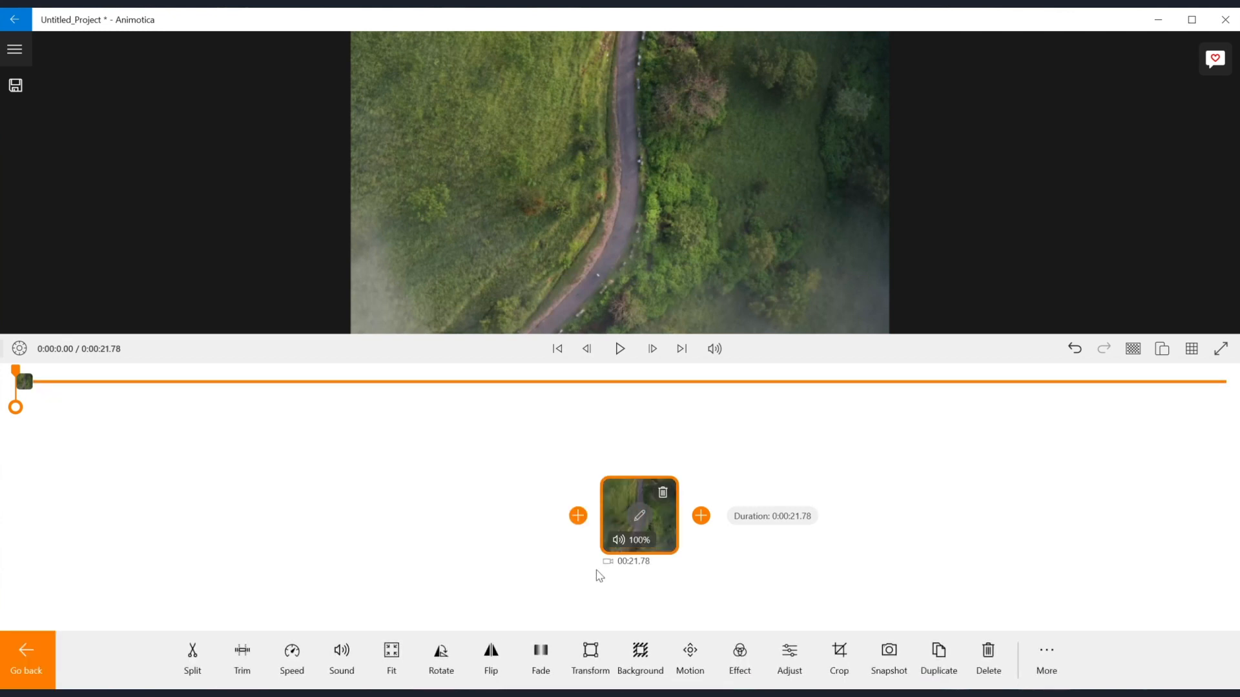
pyautogui.click(540, 656)
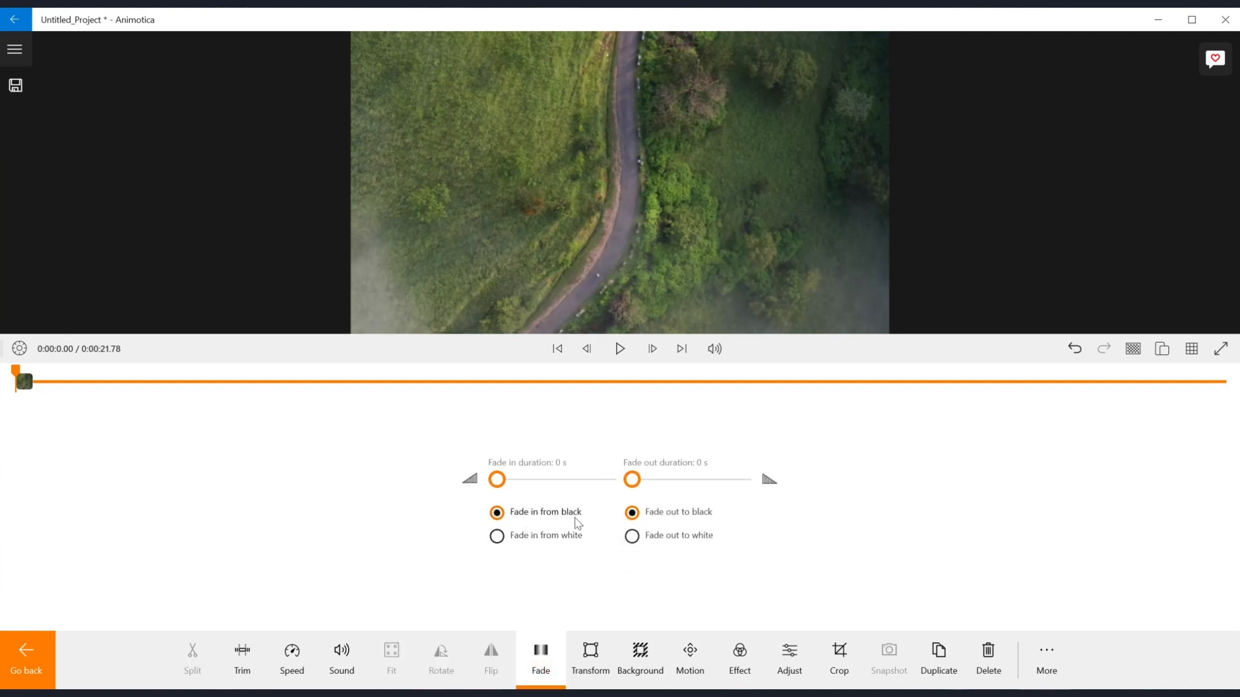
pyautogui.moveTo(603, 545)
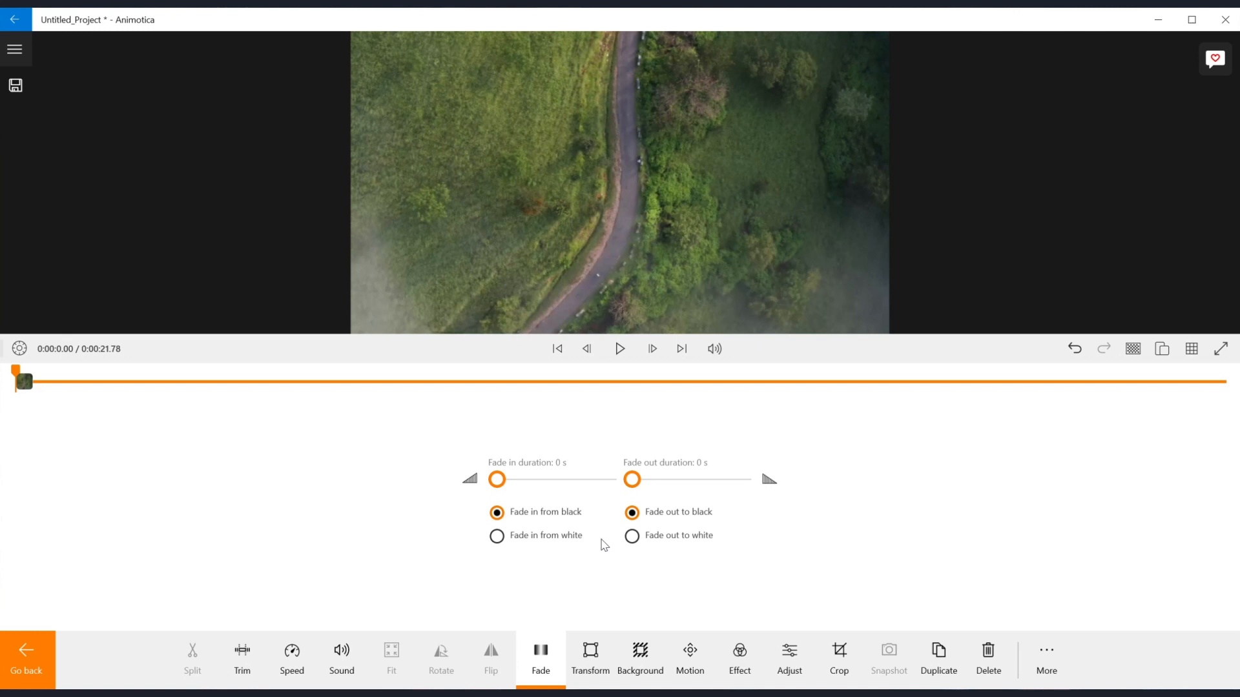
pyautogui.moveTo(497, 479); pyautogui.dragTo(519, 480)
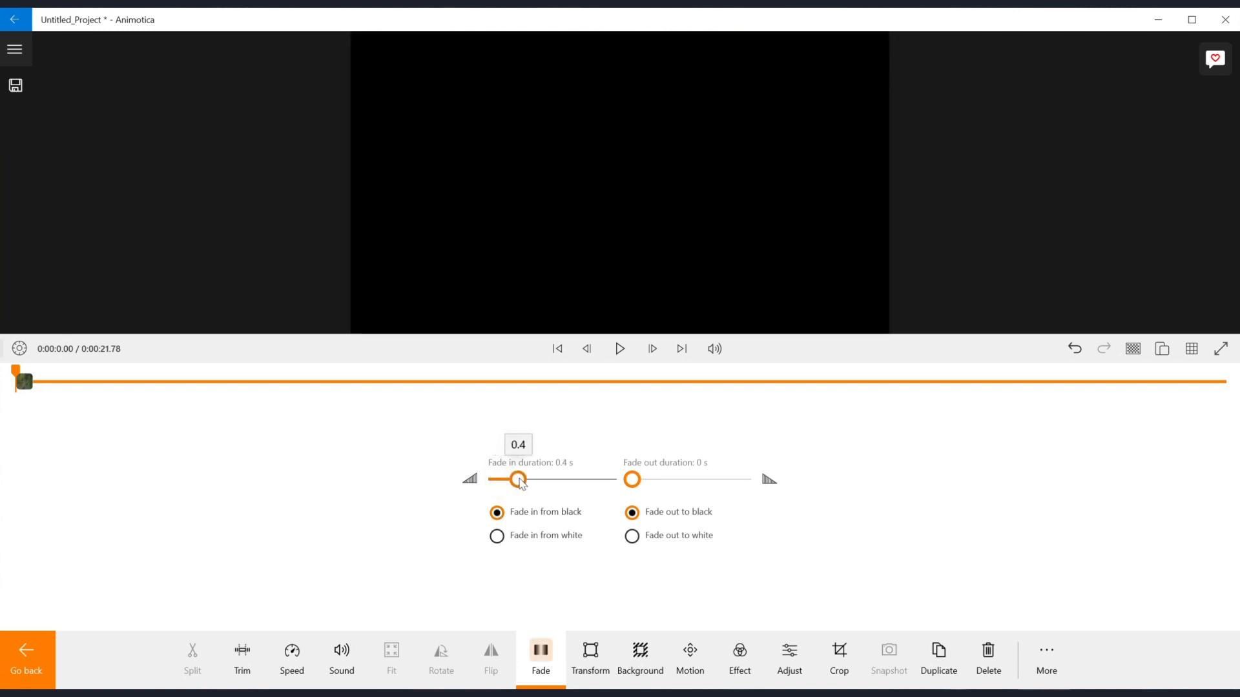
pyautogui.moveTo(519, 479); pyautogui.dragTo(552, 479)
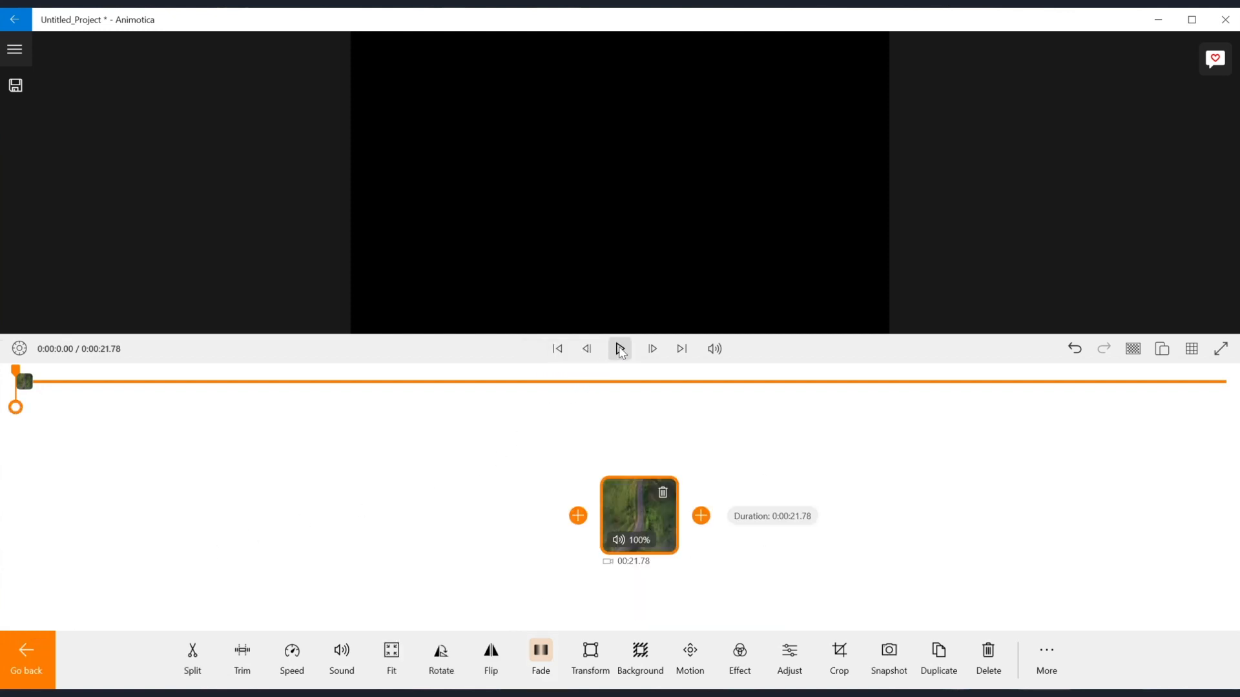
pyautogui.click(620, 349)
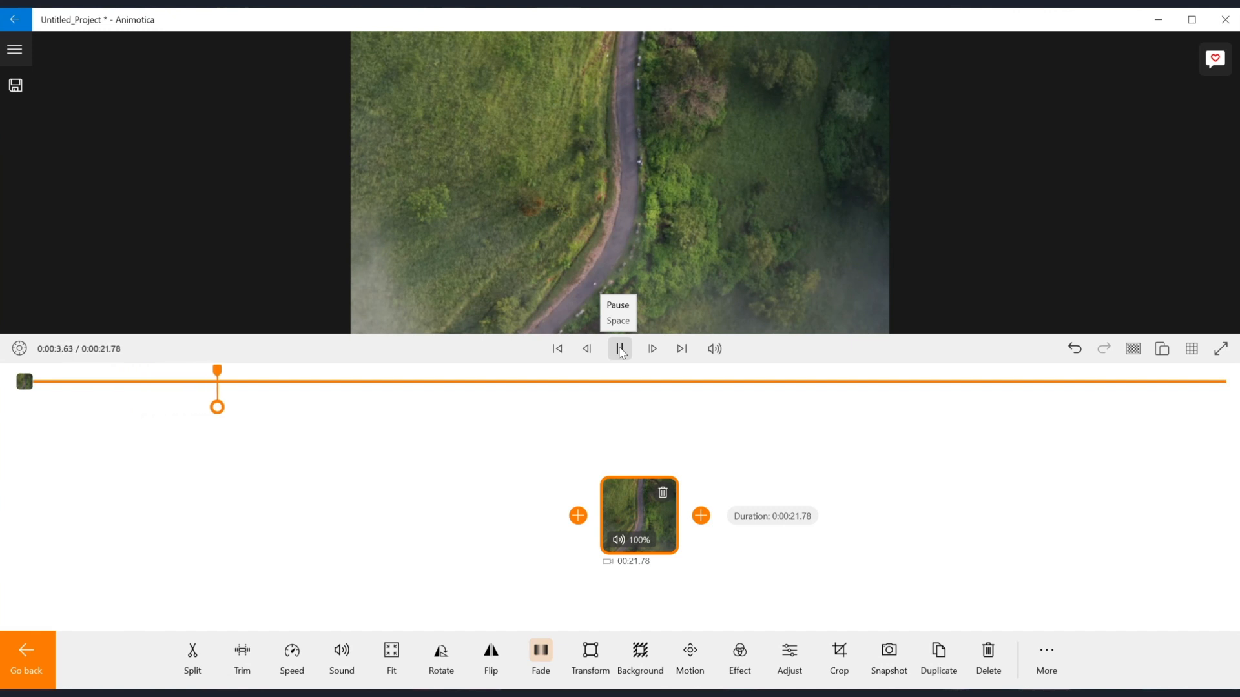
pyautogui.click(619, 348)
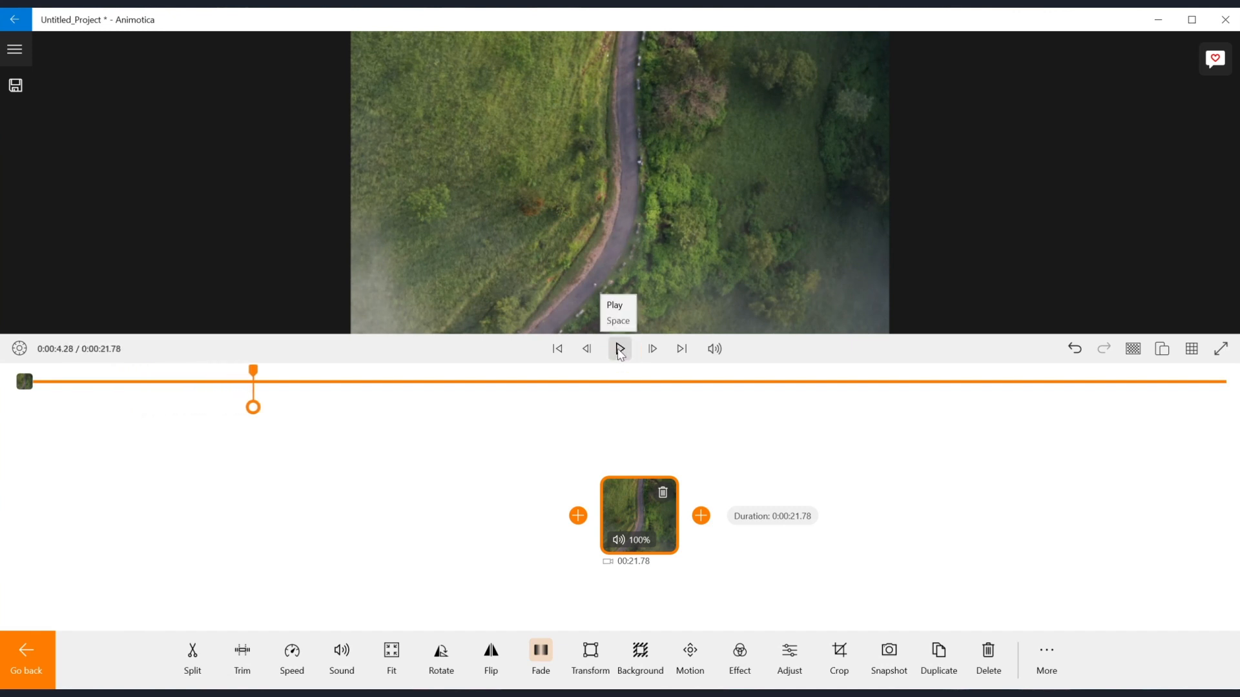
# - Set the road clip's fade out to 1 second, fading to white, and scrub the timeline
pyautogui.click(540, 660)
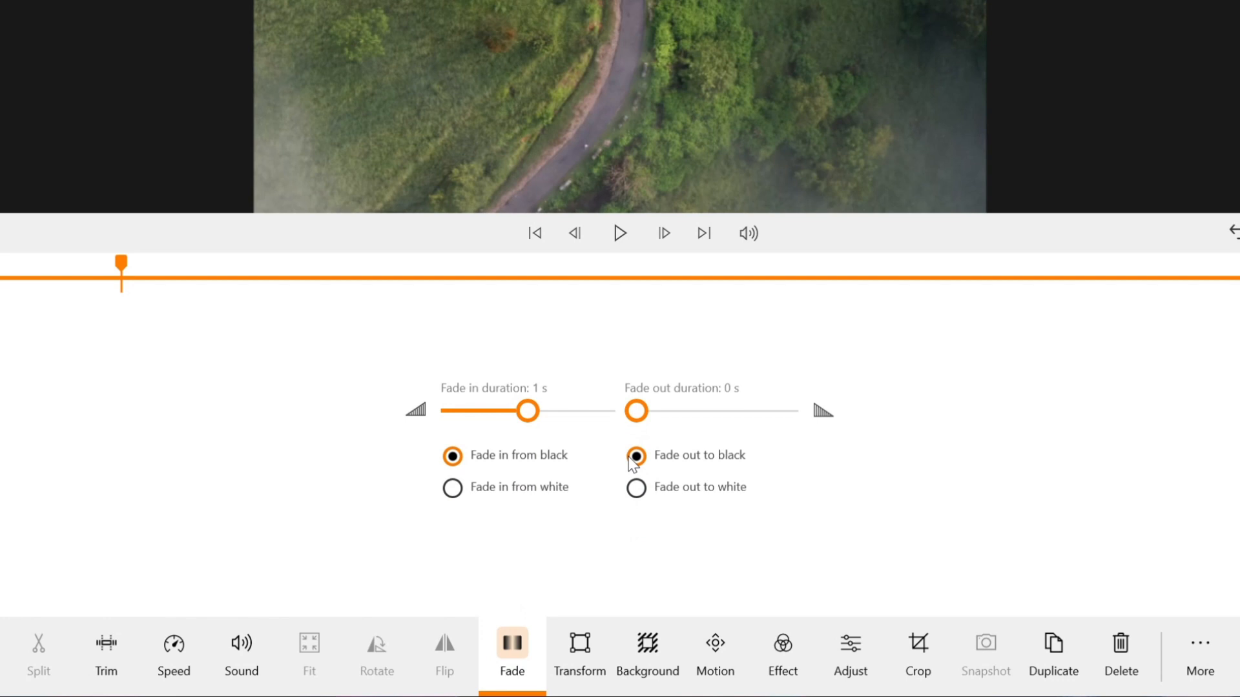
pyautogui.moveTo(636, 411); pyautogui.dragTo(668, 411)
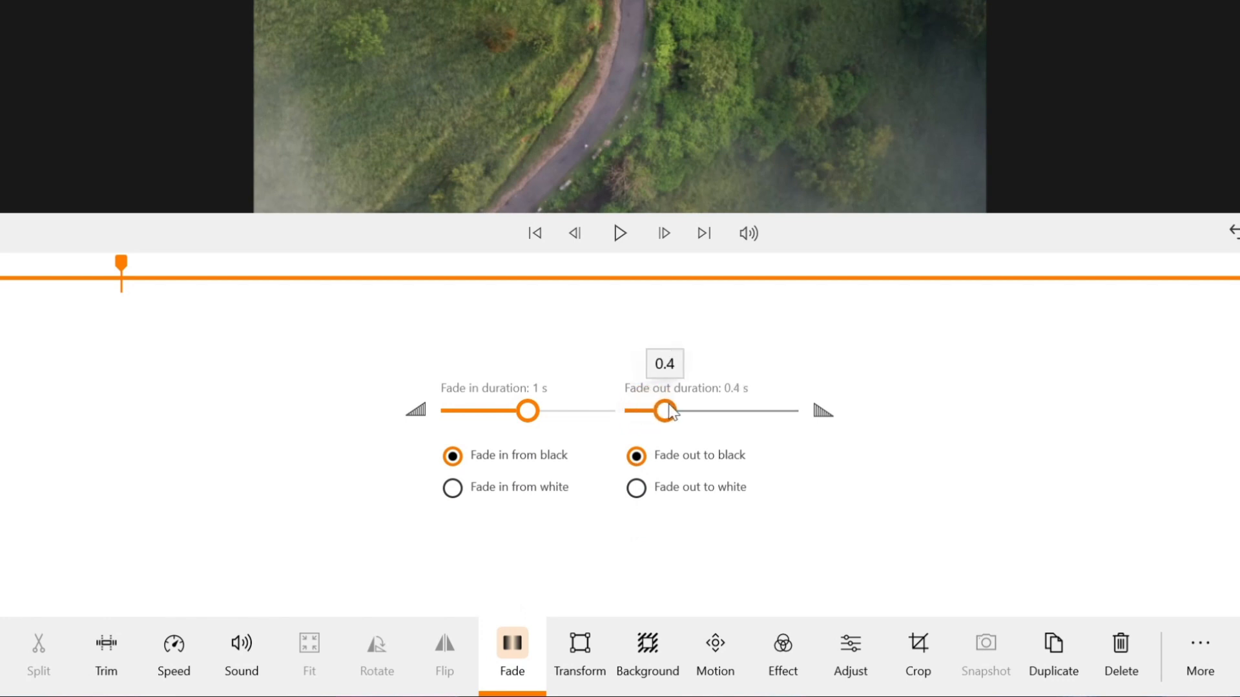
pyautogui.moveTo(665, 410); pyautogui.dragTo(716, 411)
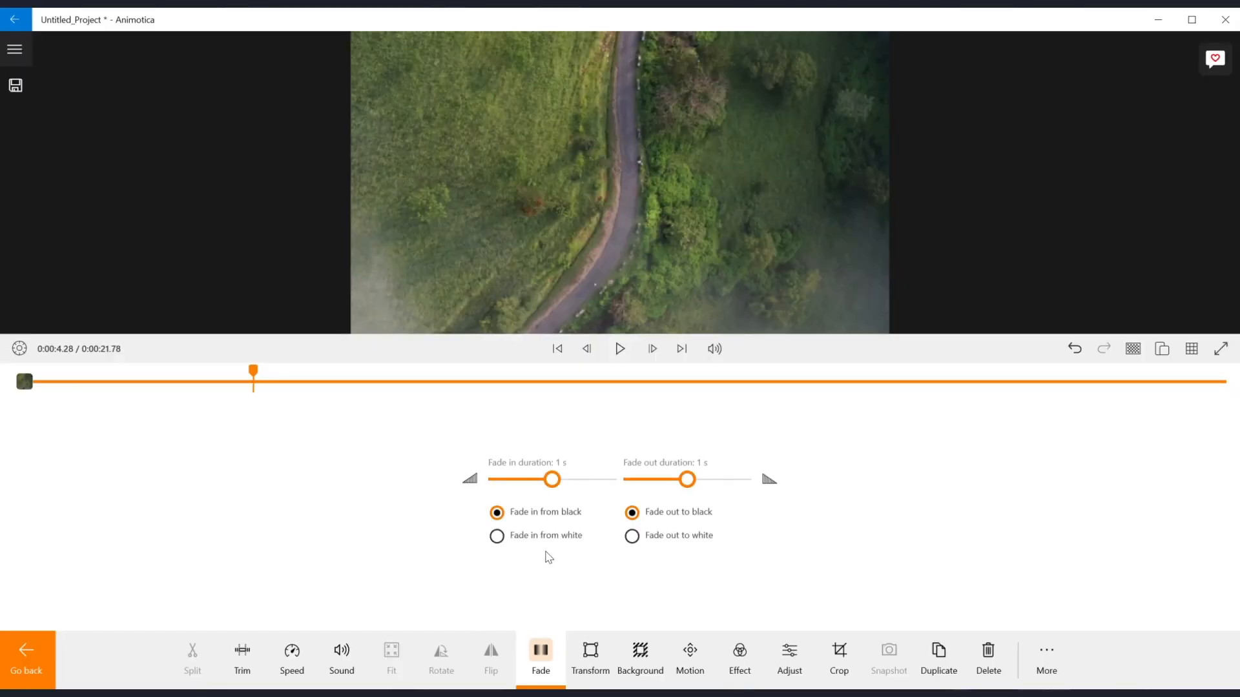
pyautogui.click(631, 535)
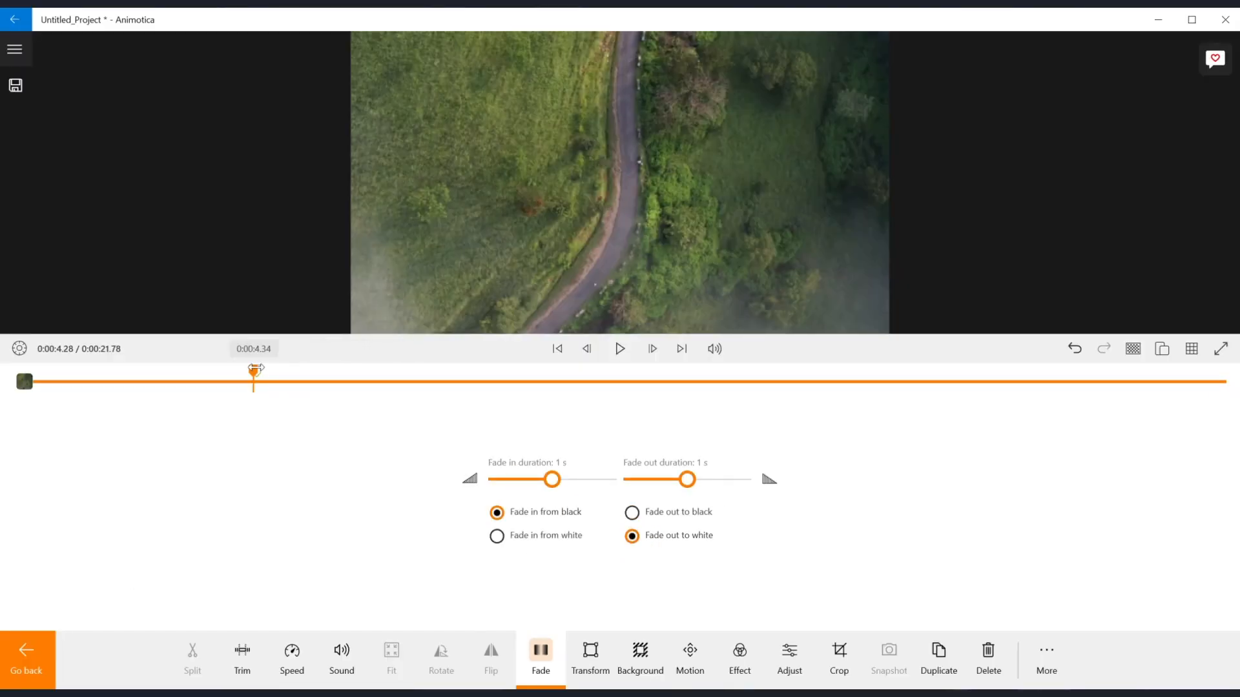
pyautogui.moveTo(253, 383); pyautogui.dragTo(1070, 382)
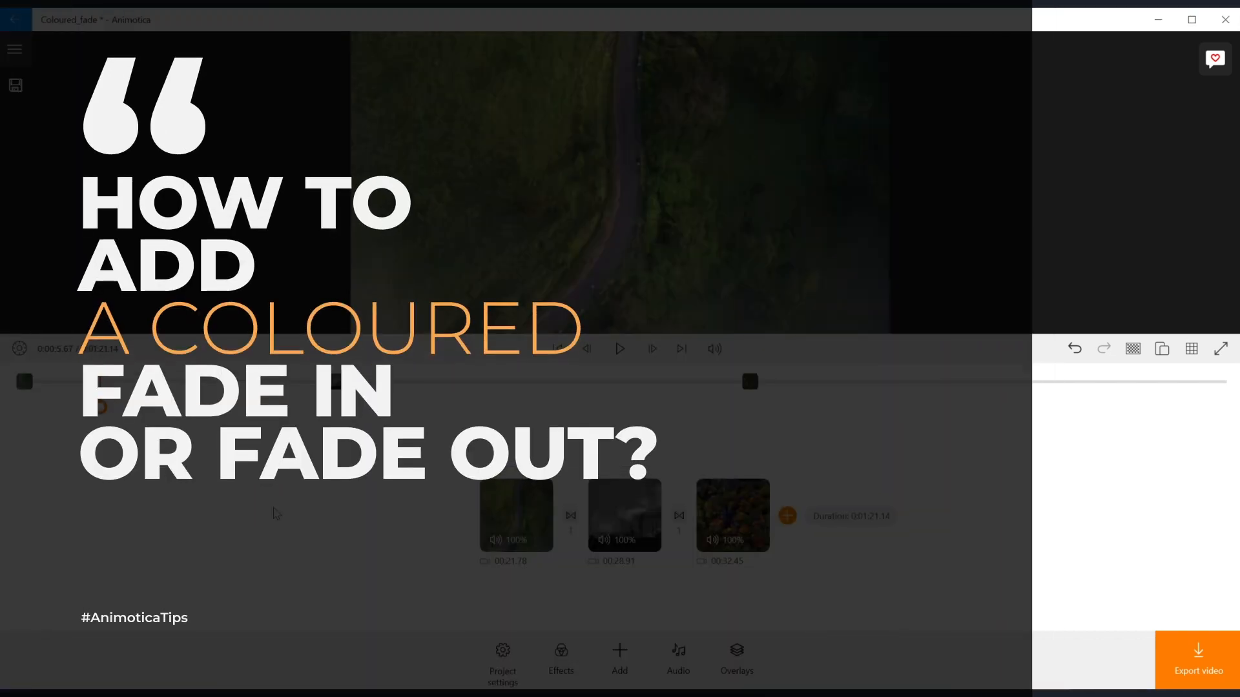
# - Add a solid color clip at the project start and make it green
pyautogui.click(619, 654)
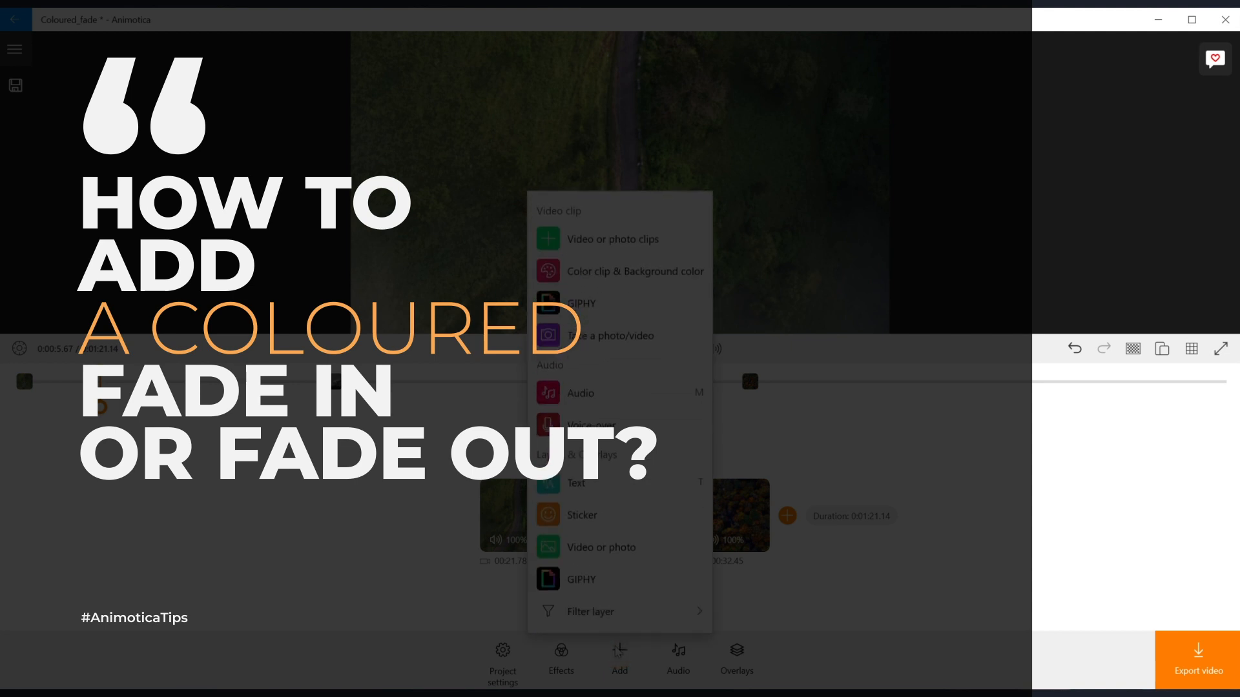
pyautogui.click(636, 272)
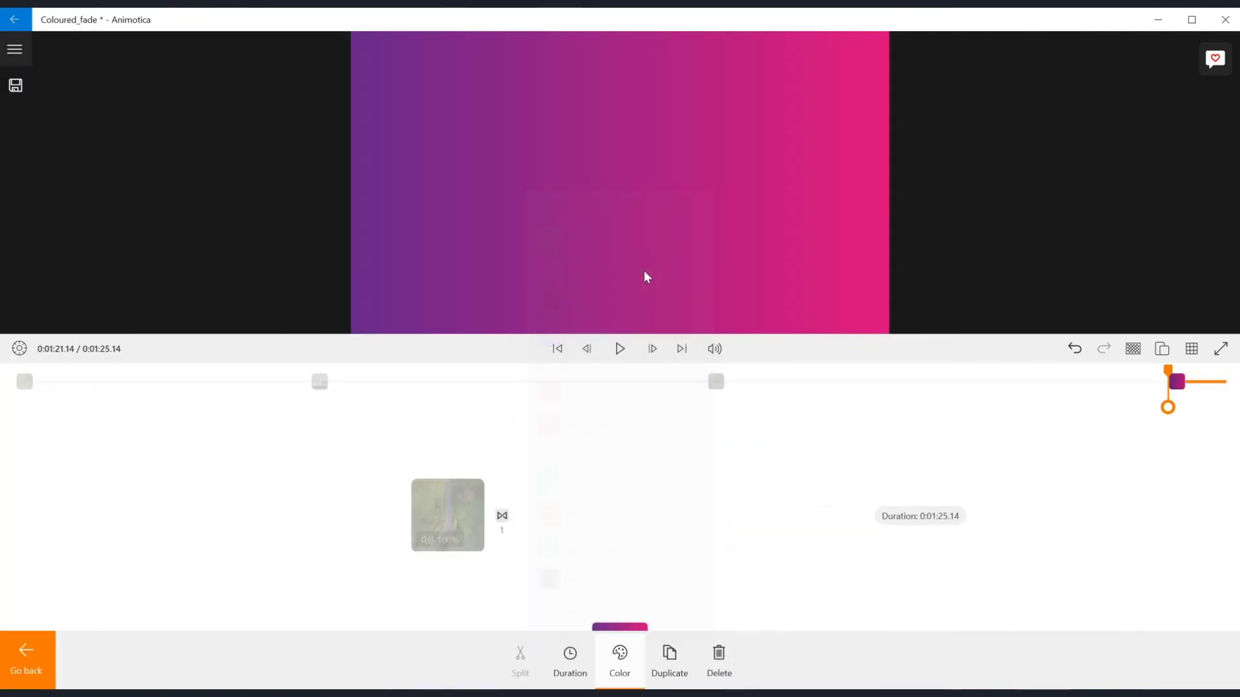
pyautogui.click(619, 660)
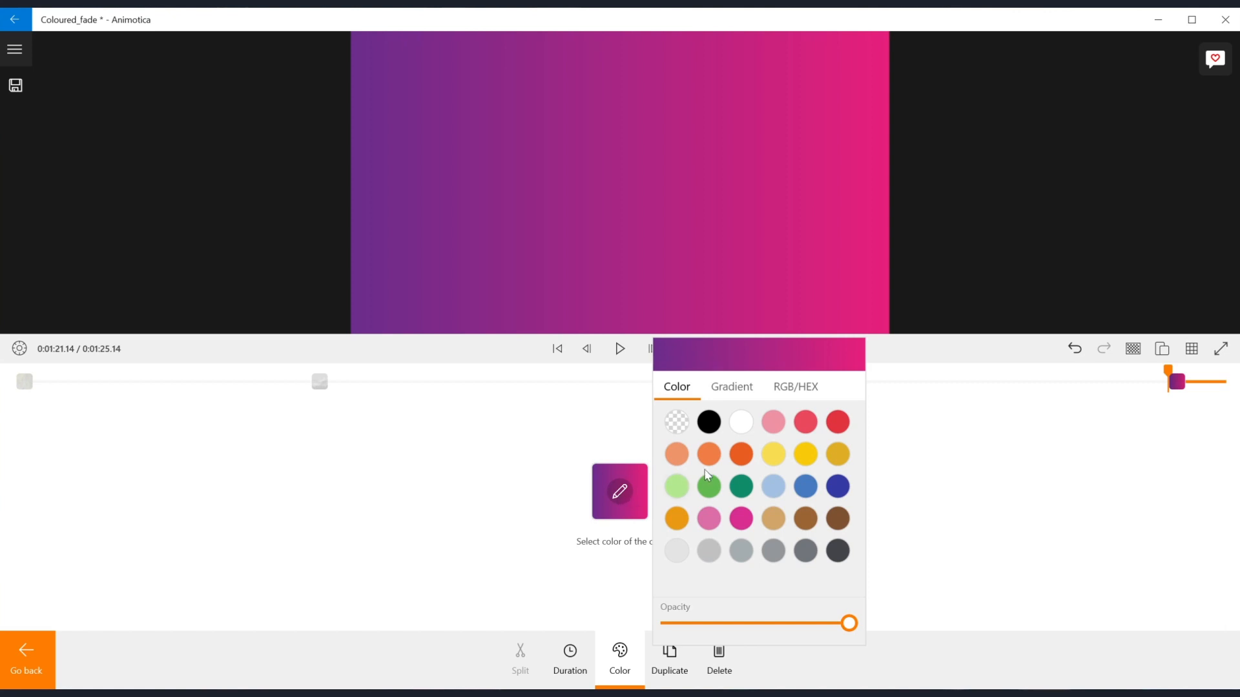
pyautogui.click(740, 487)
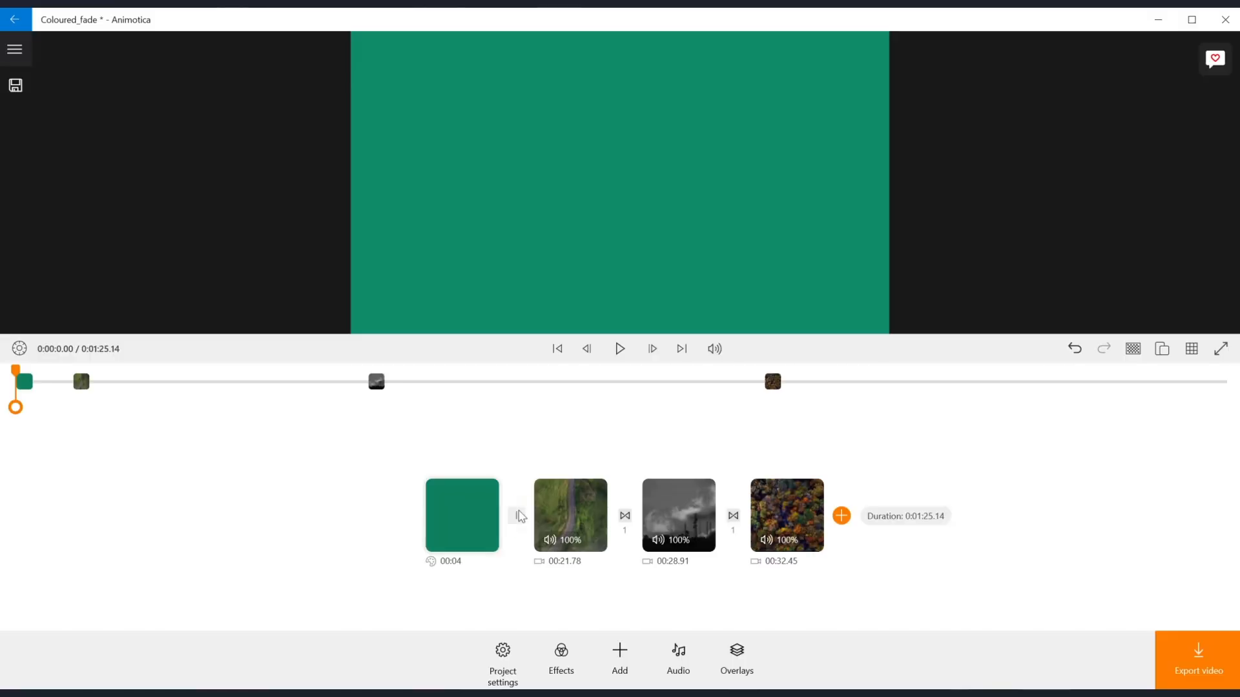
# - Apply a 0.5-second transition from the green clip into the road clip and preview it
pyautogui.click(521, 515)
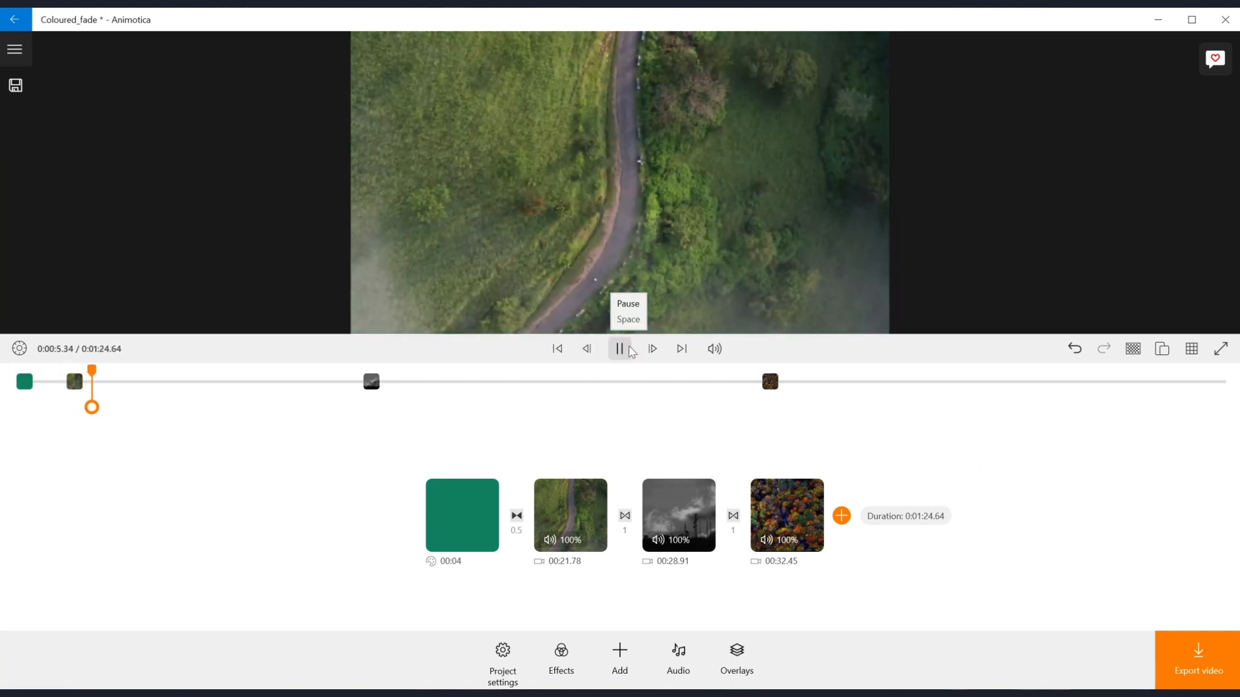
pyautogui.click(619, 348)
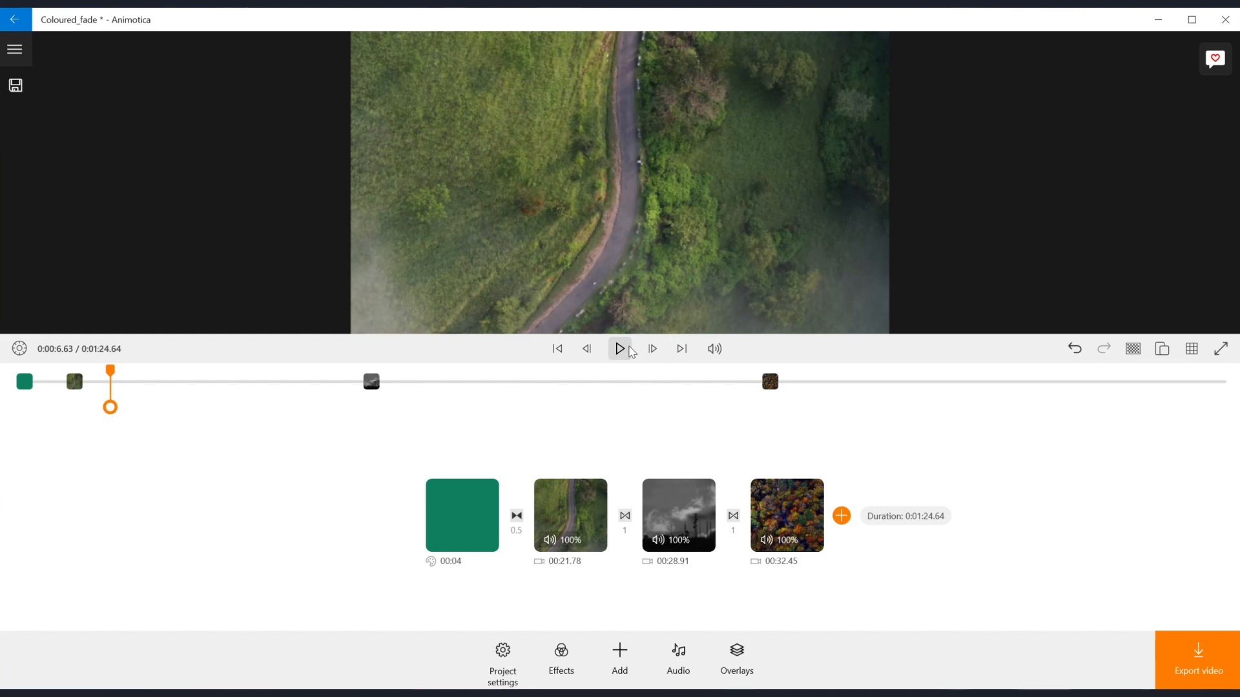
pyautogui.moveTo(620, 349)
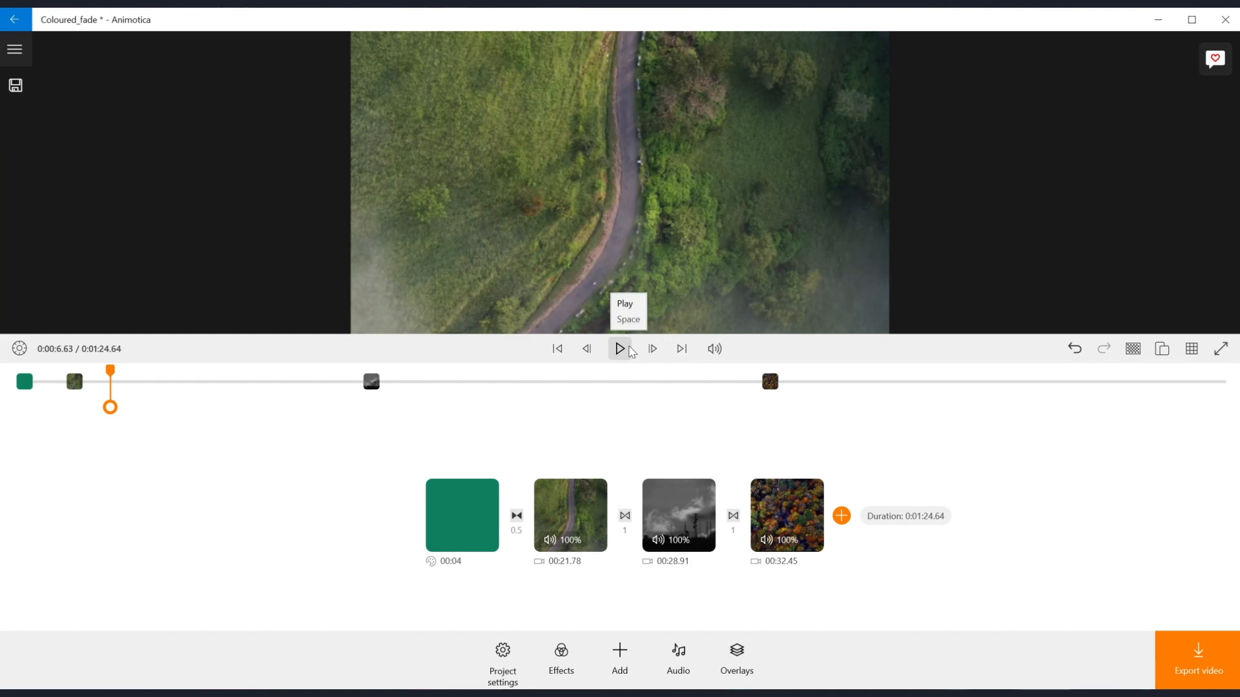
pyautogui.click(620, 348)
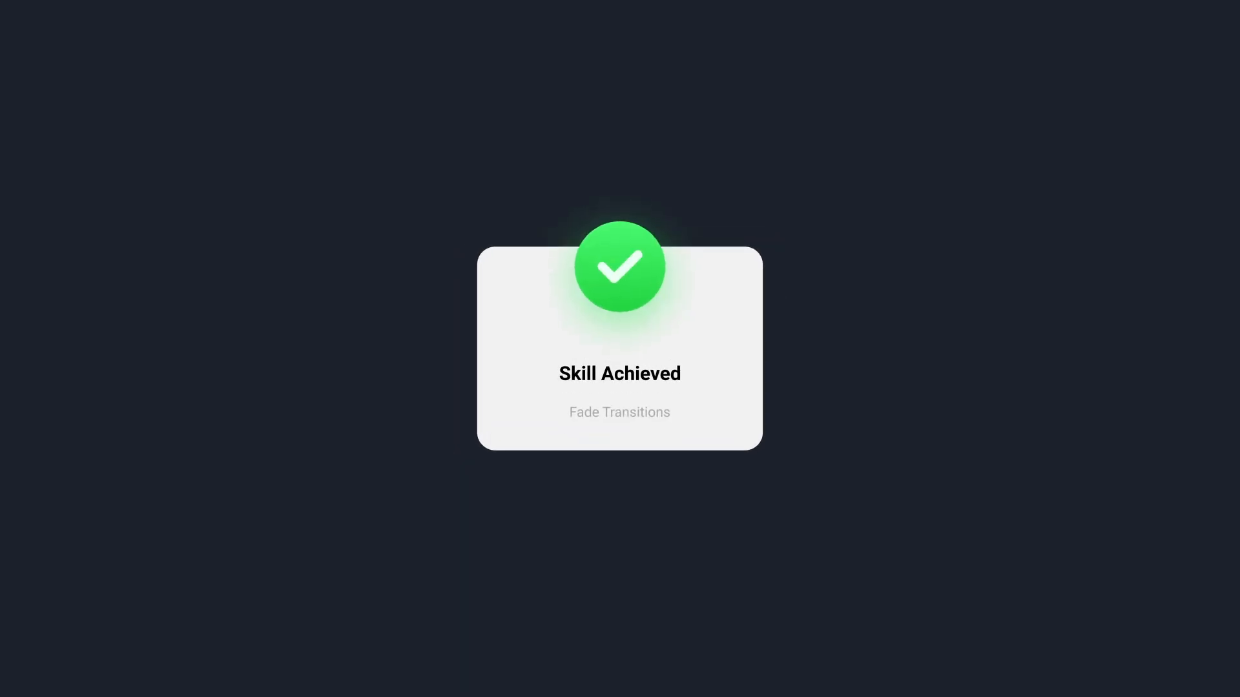